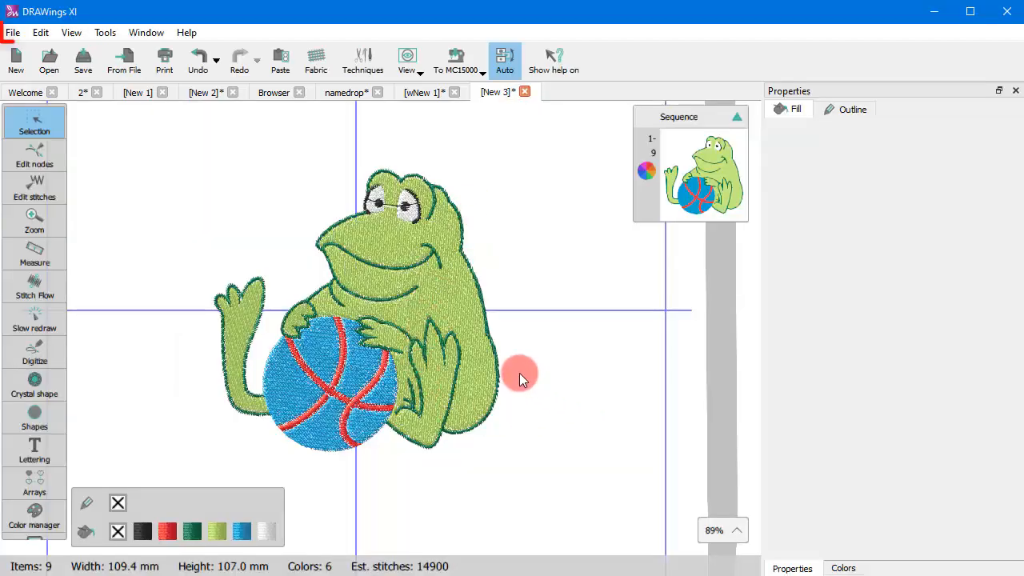
mouse_move(502, 419)
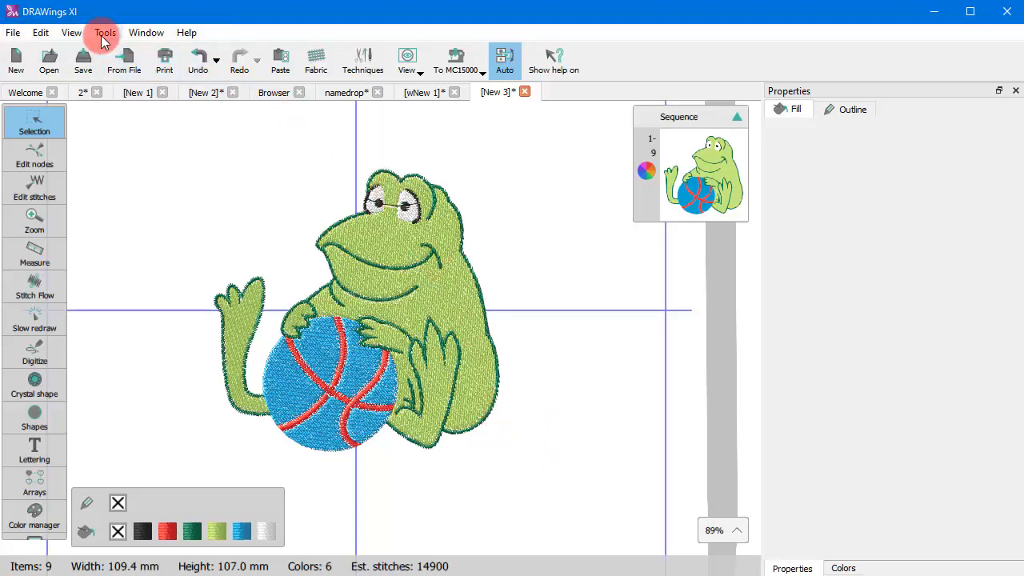
Browse the File and Tools menus, then select and deselect the ball with the frog's hand.
click(13, 32)
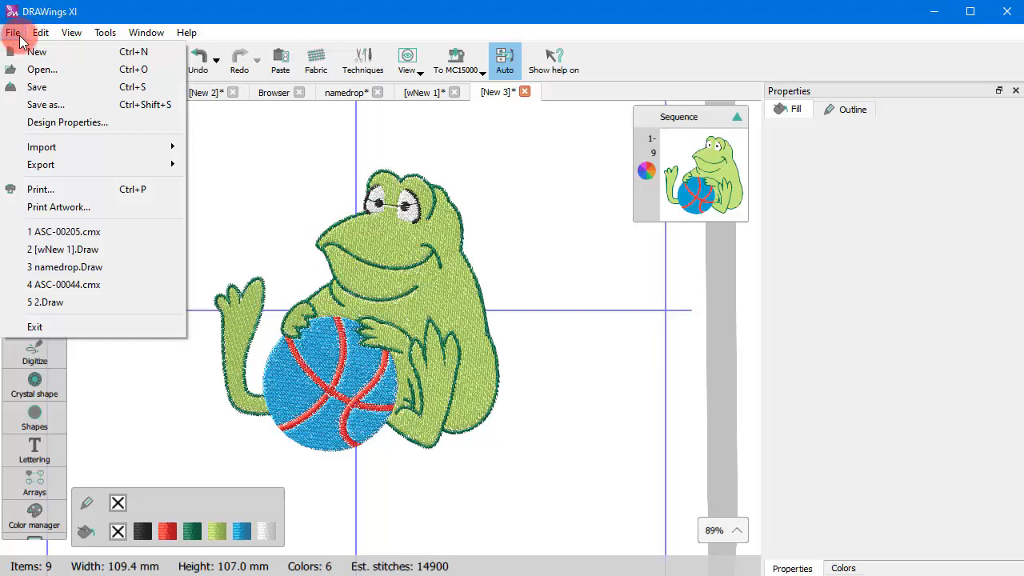
click(106, 32)
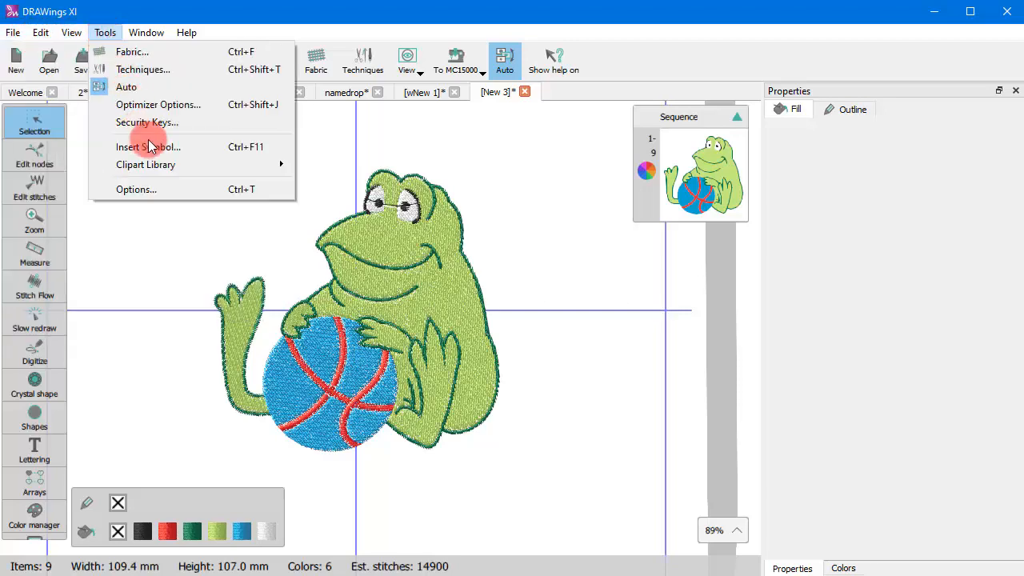
mouse_move(168, 150)
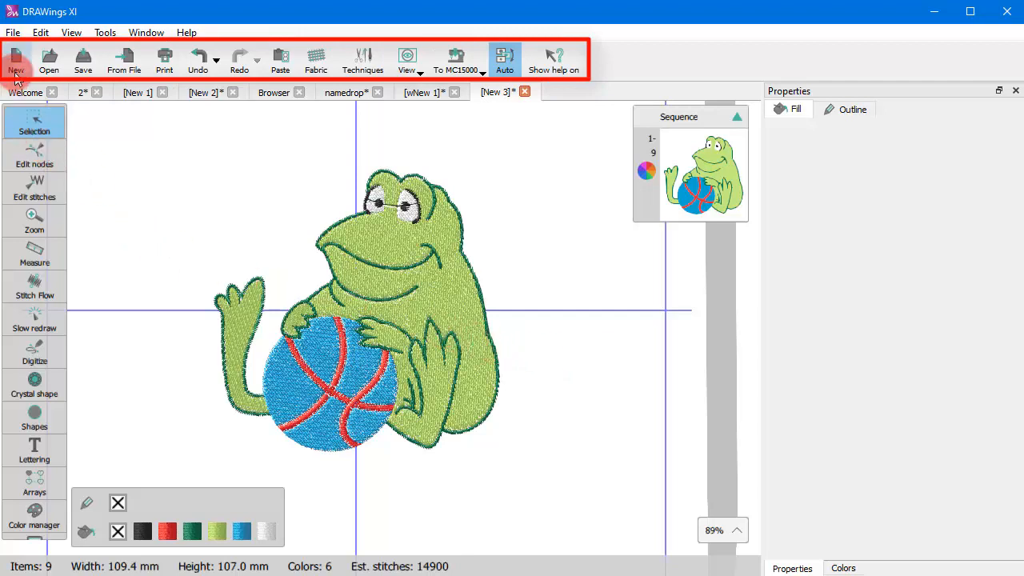
mouse_move(83, 58)
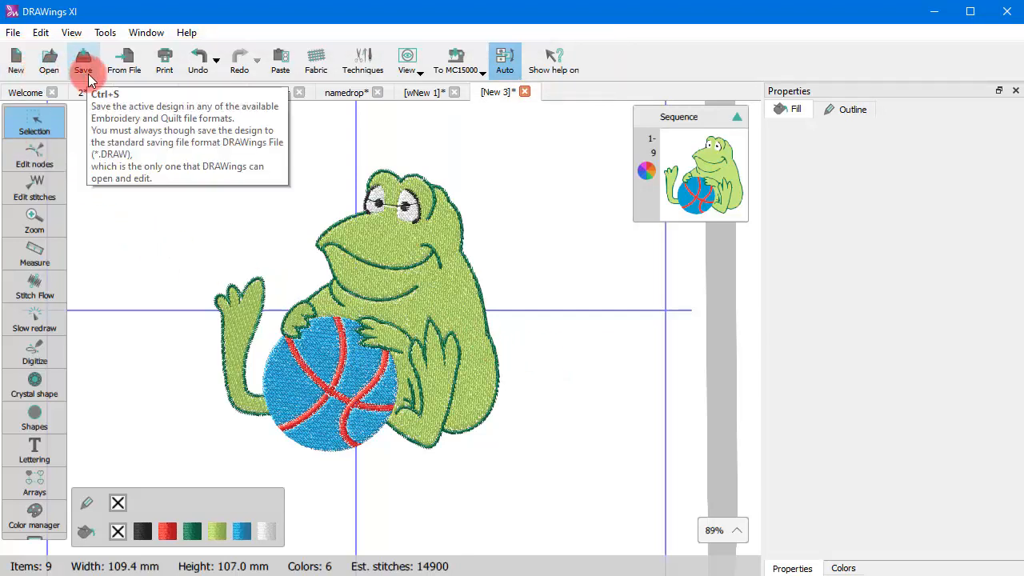
mouse_move(164, 61)
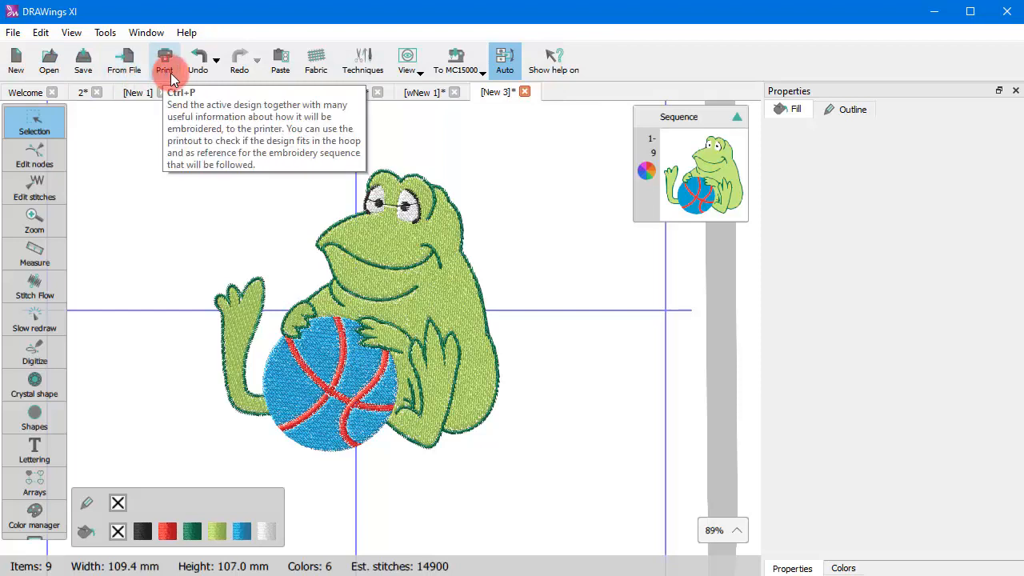
mouse_move(240, 60)
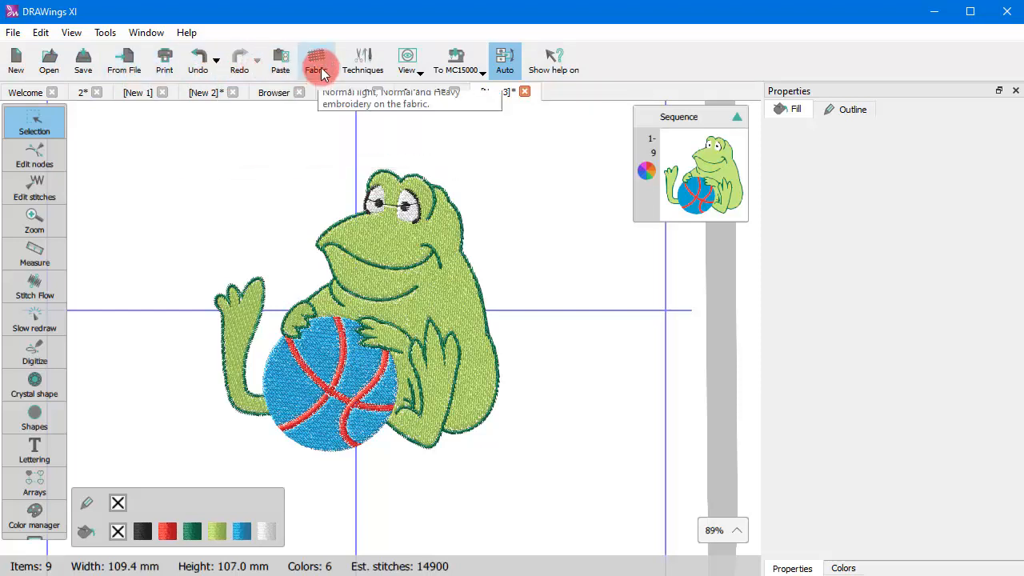
mouse_move(362, 61)
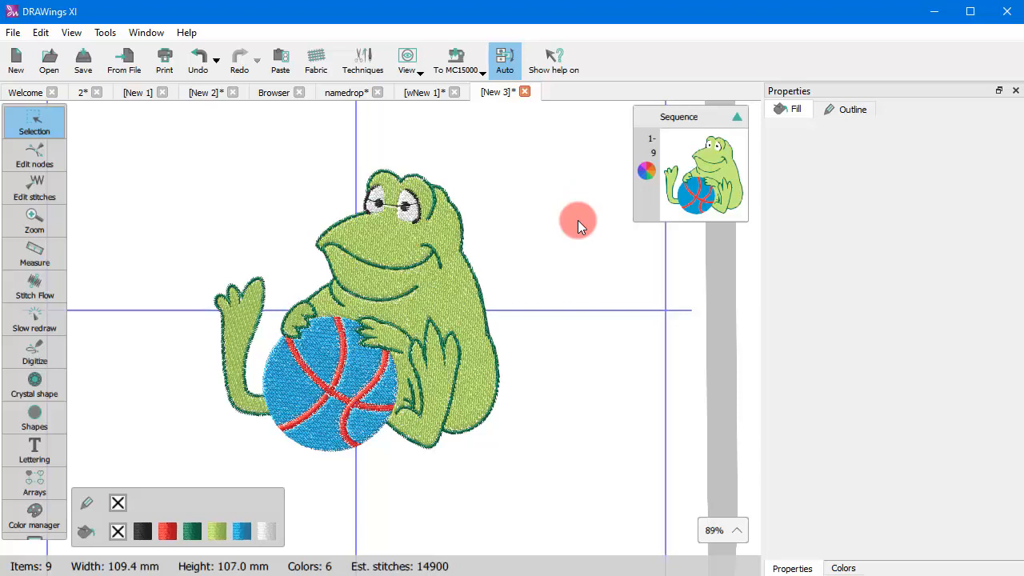
mouse_move(359, 389)
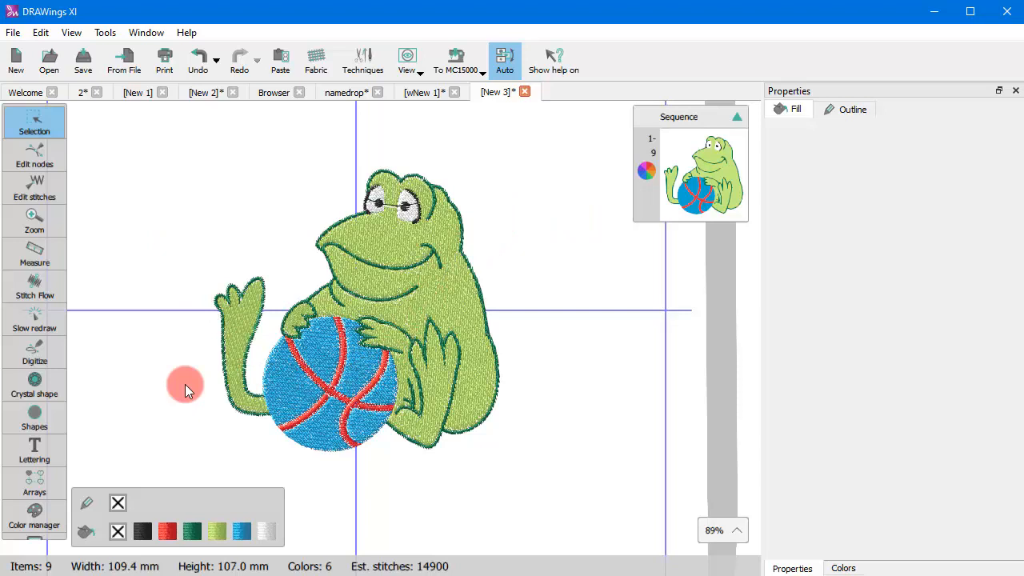
mouse_move(458, 312)
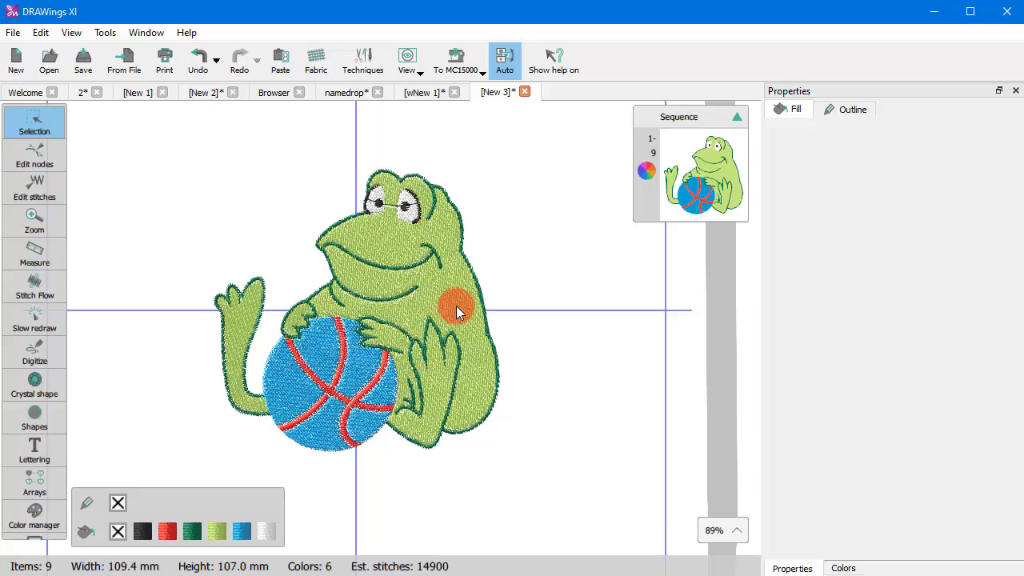
click(330, 344)
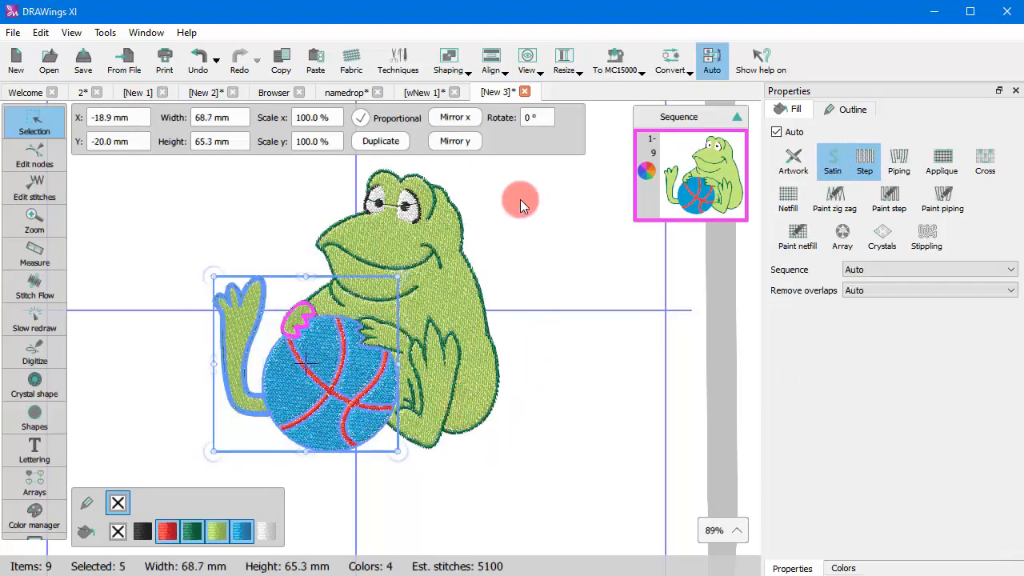
click(490, 61)
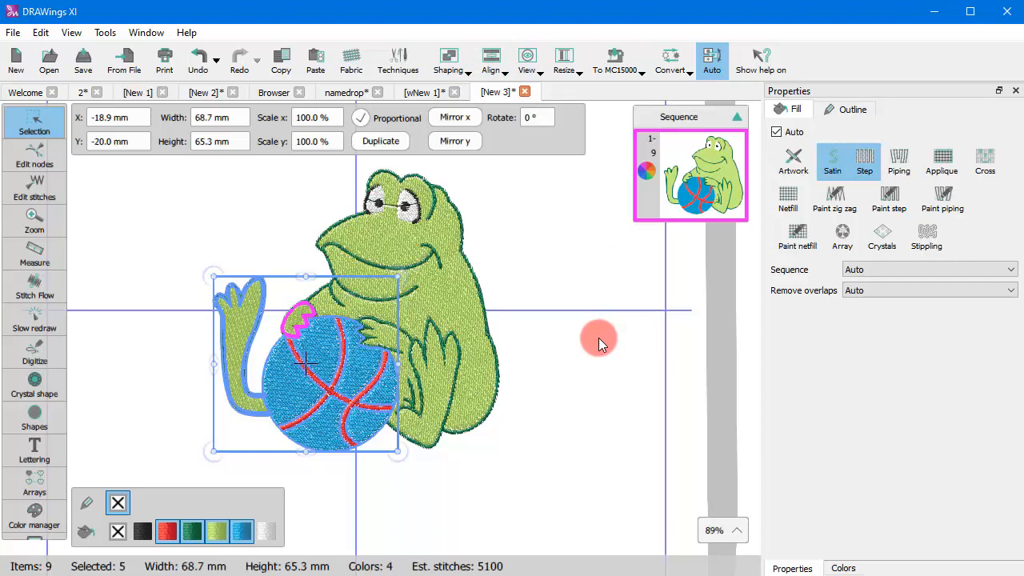
click(582, 333)
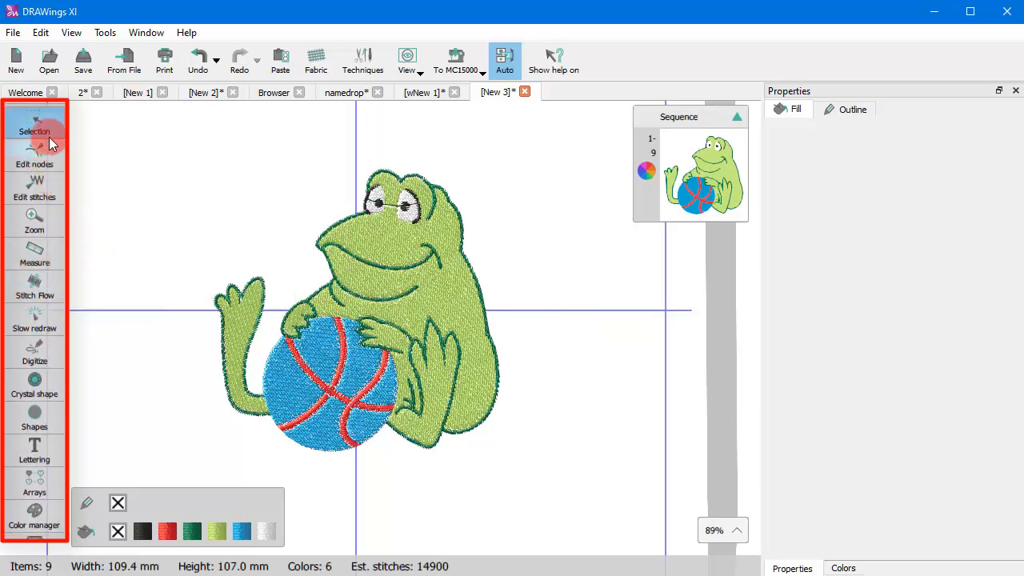
mouse_move(35, 188)
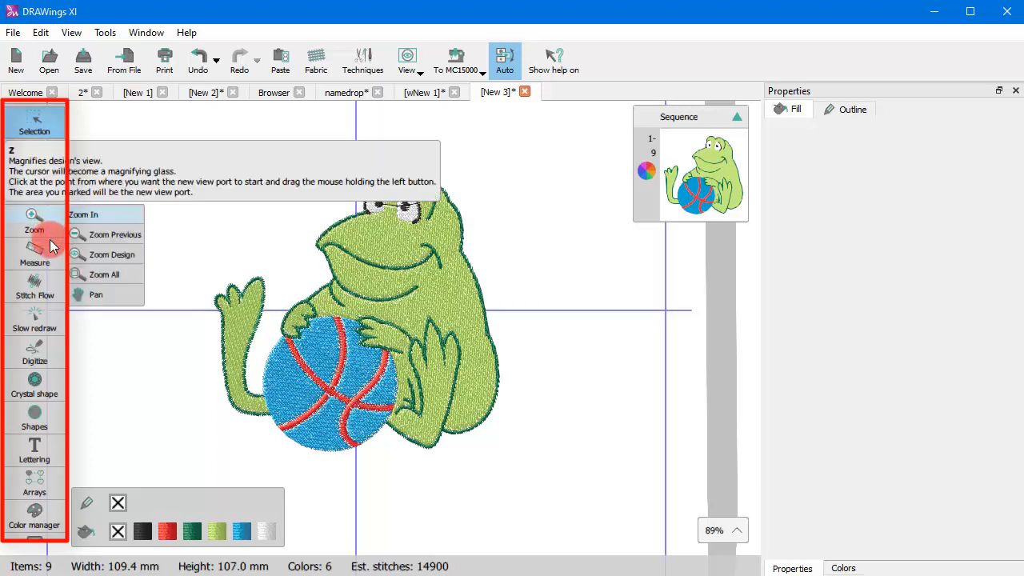
mouse_move(35, 295)
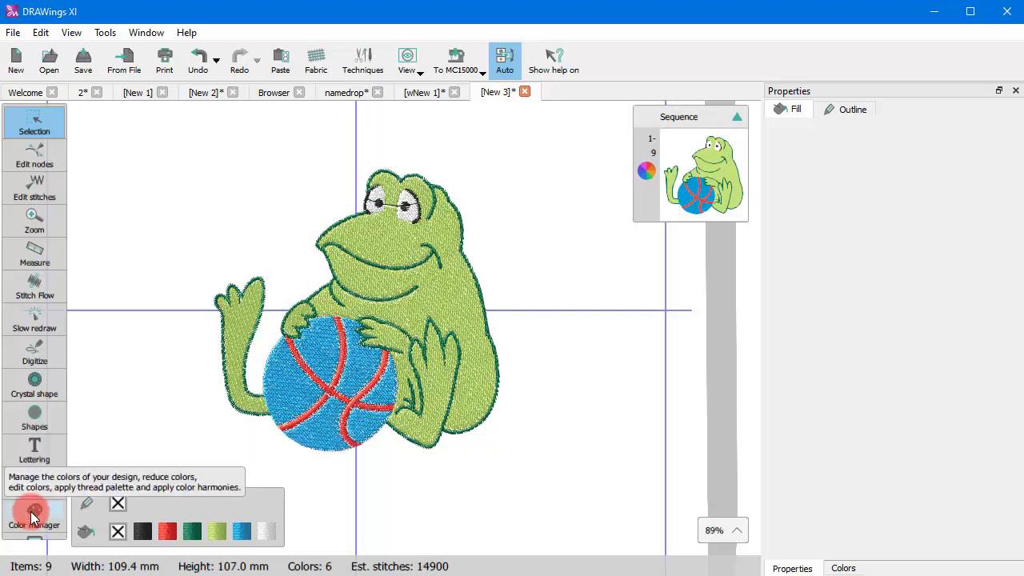
scroll(down, 3)
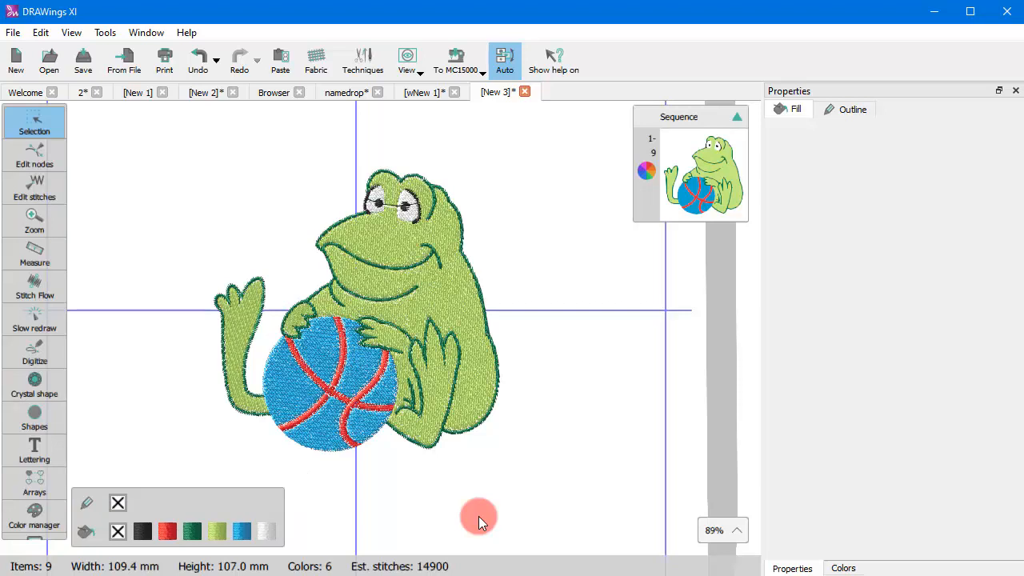
mouse_move(496, 518)
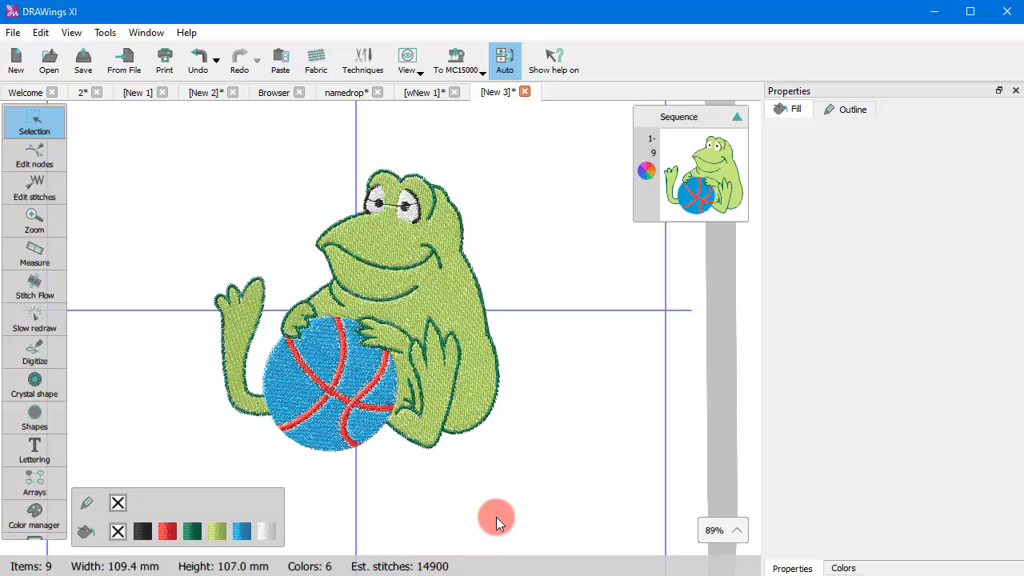
Add the lettering 'Nice' above-left of the frog and 'Day' below-right of it.
click(33, 448)
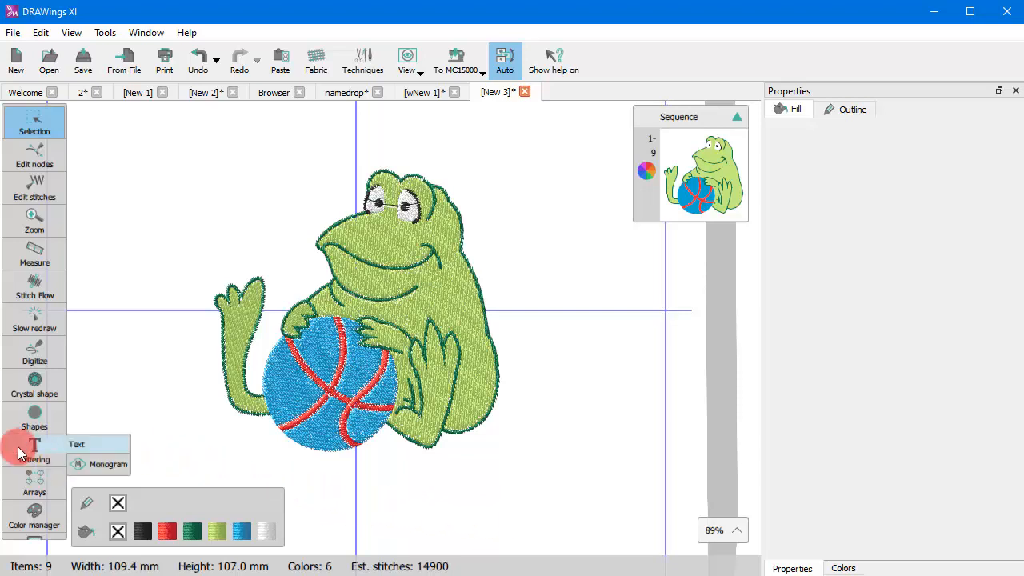
click(77, 445)
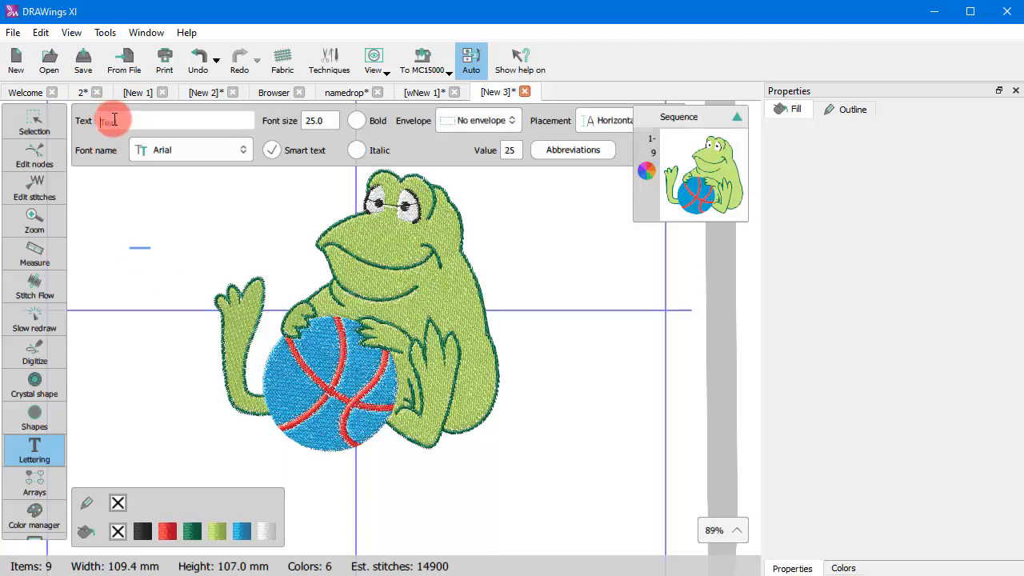
text(Nice)
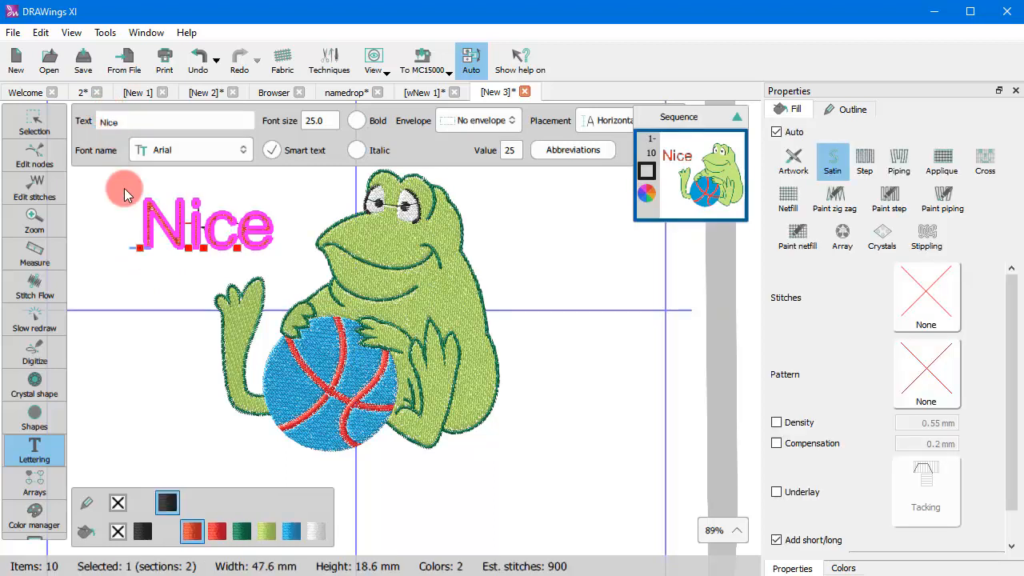
click(541, 471)
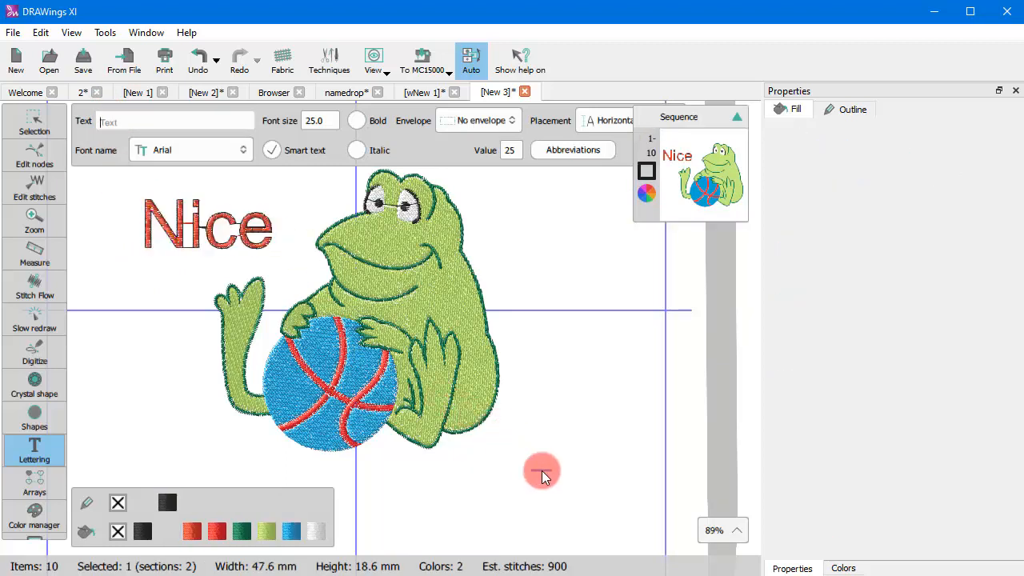
text(Day)
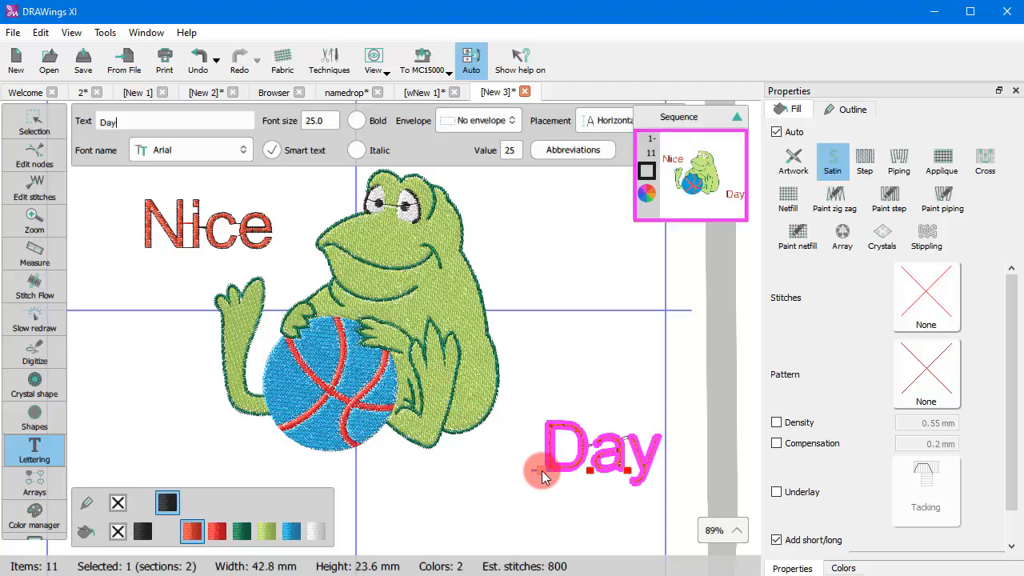
click(33, 125)
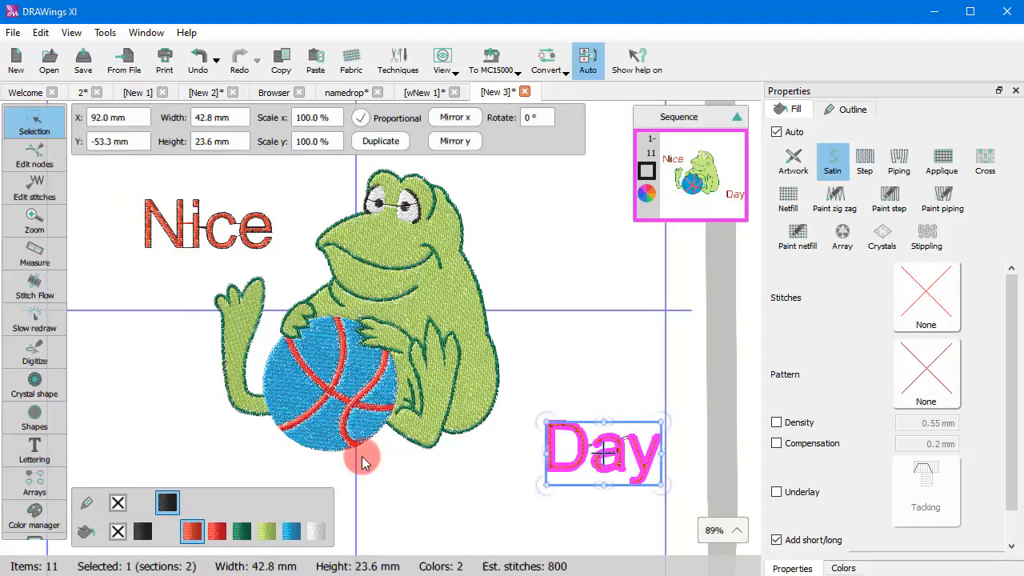
click(472, 493)
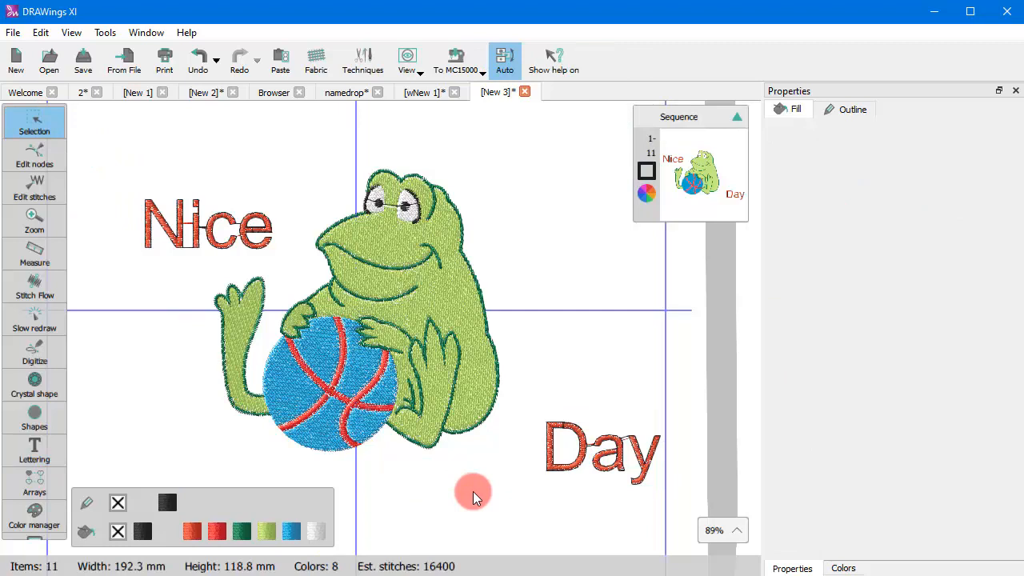
mouse_move(488, 512)
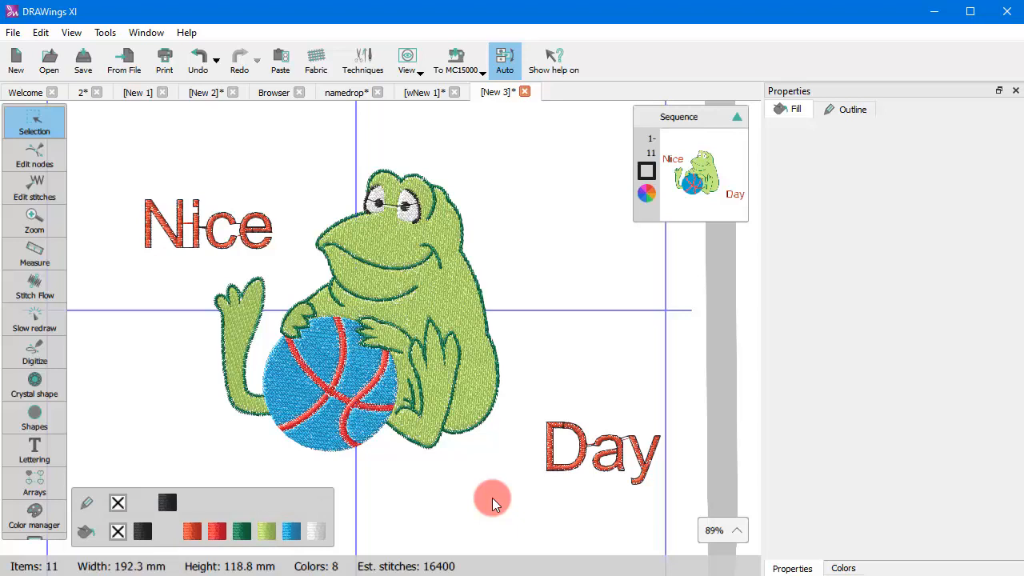
mouse_move(488, 499)
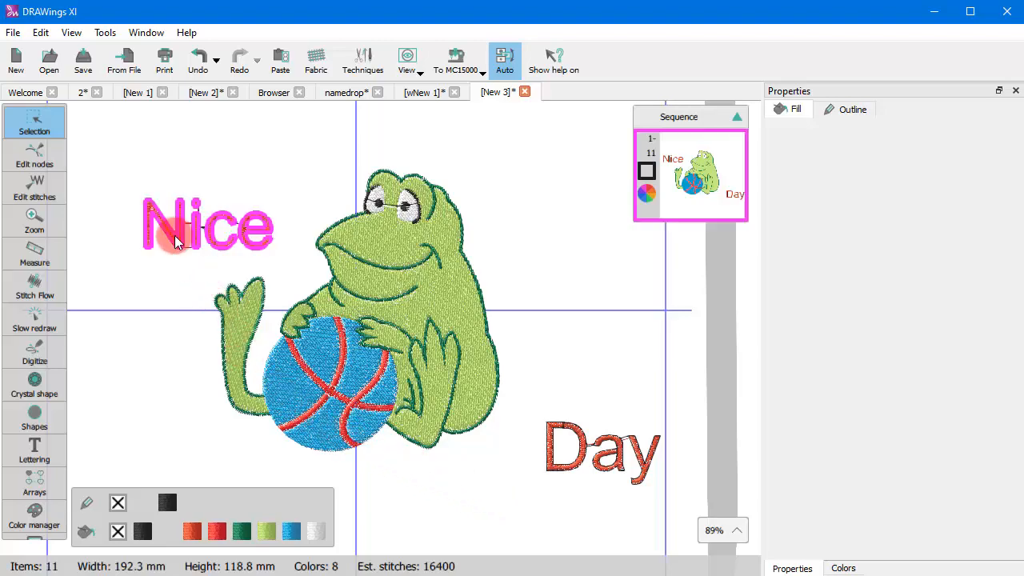
Select the word Nice to recolour it dark green with a red outline.
click(176, 224)
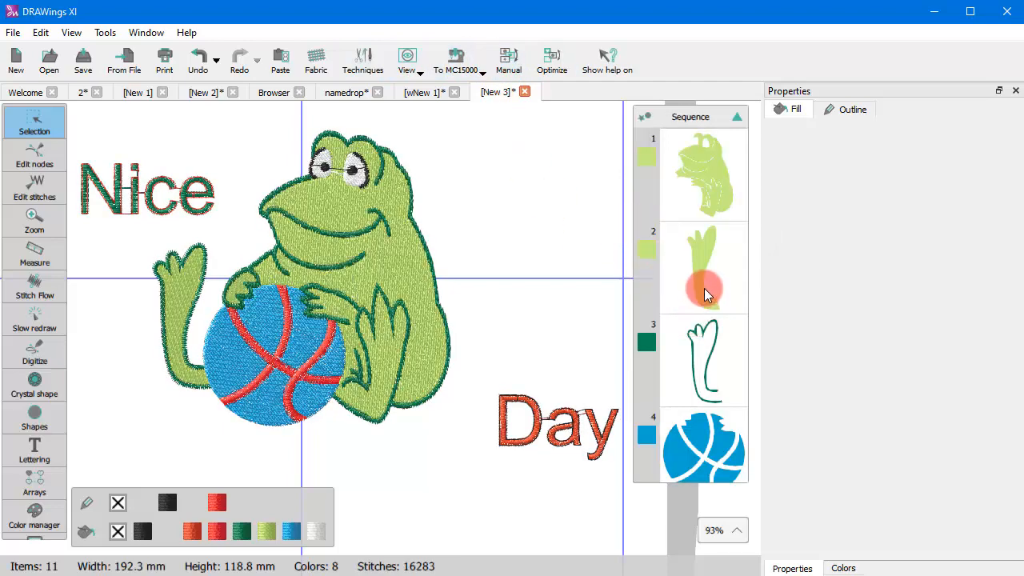
Scroll through the Sequence panel to review the design's objects.
scroll(down, 3)
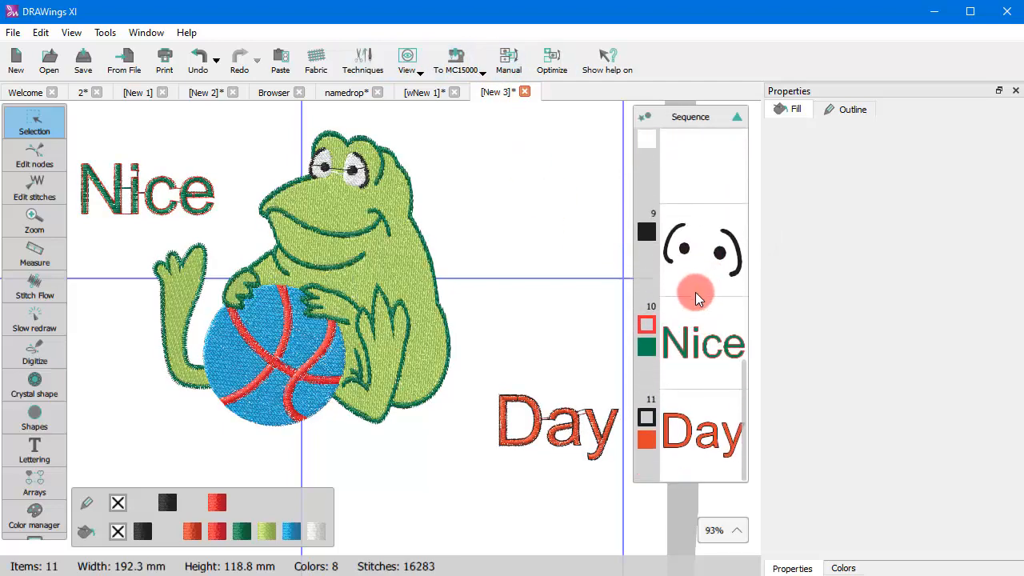
scroll(up, 3)
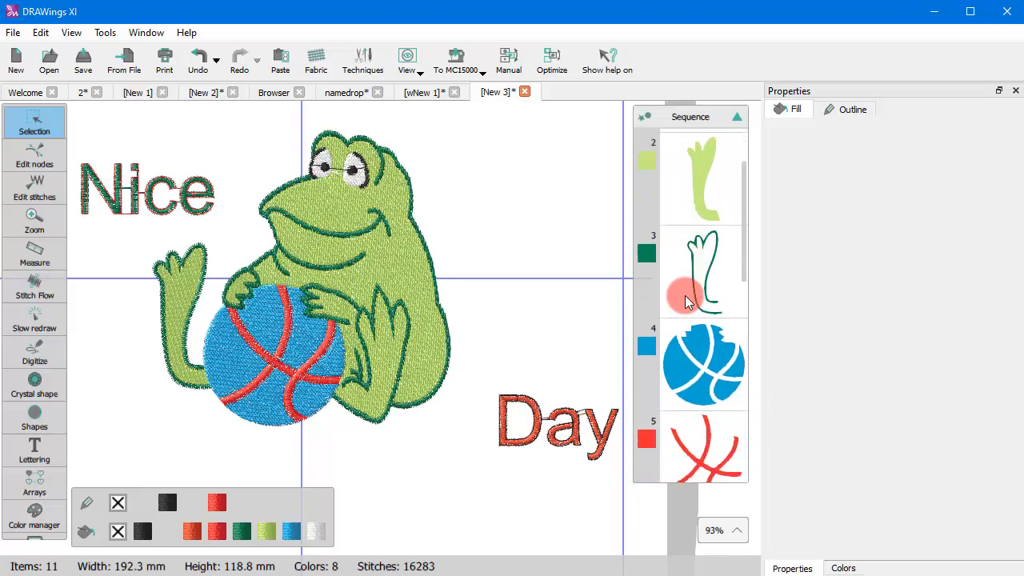
scroll(down, 3)
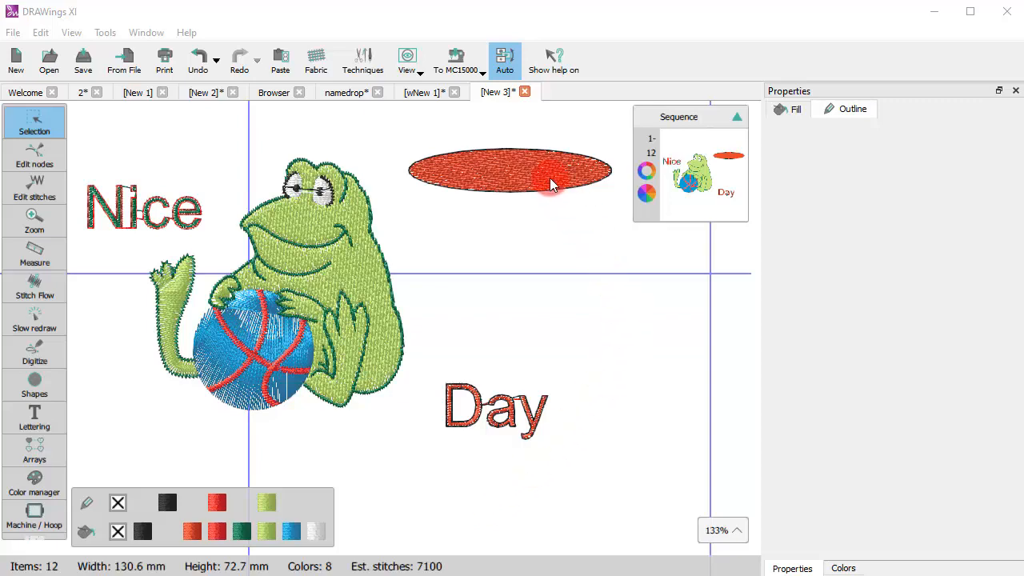
Select the red ellipse and browse the Madeira thread chart as a named list for a brown colour.
click(509, 169)
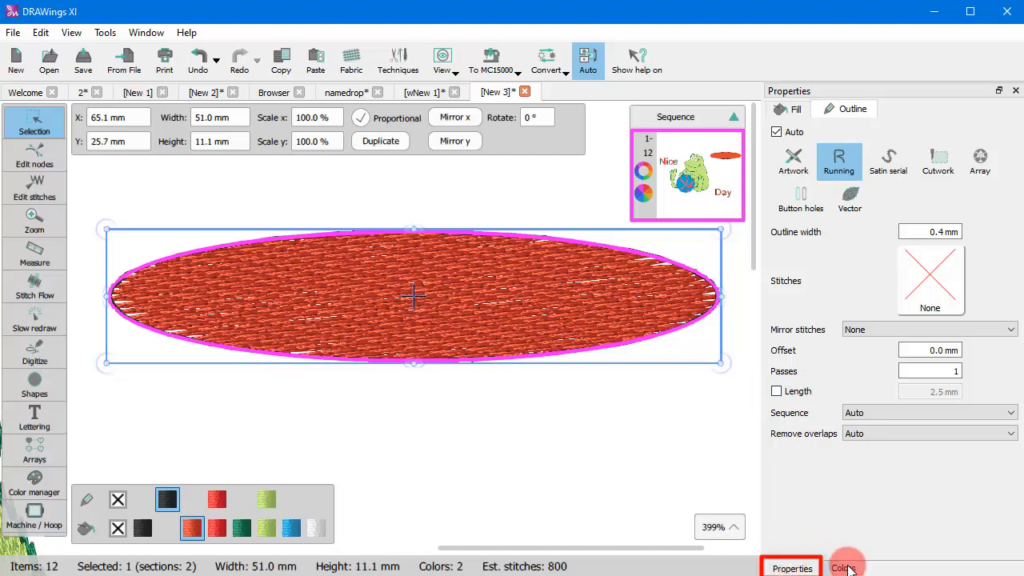
click(843, 568)
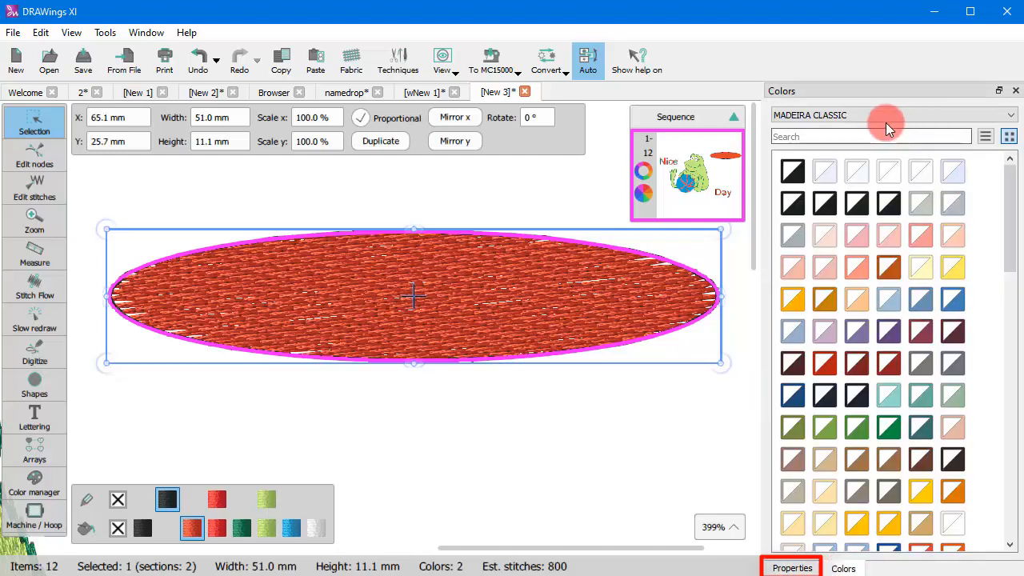
click(892, 116)
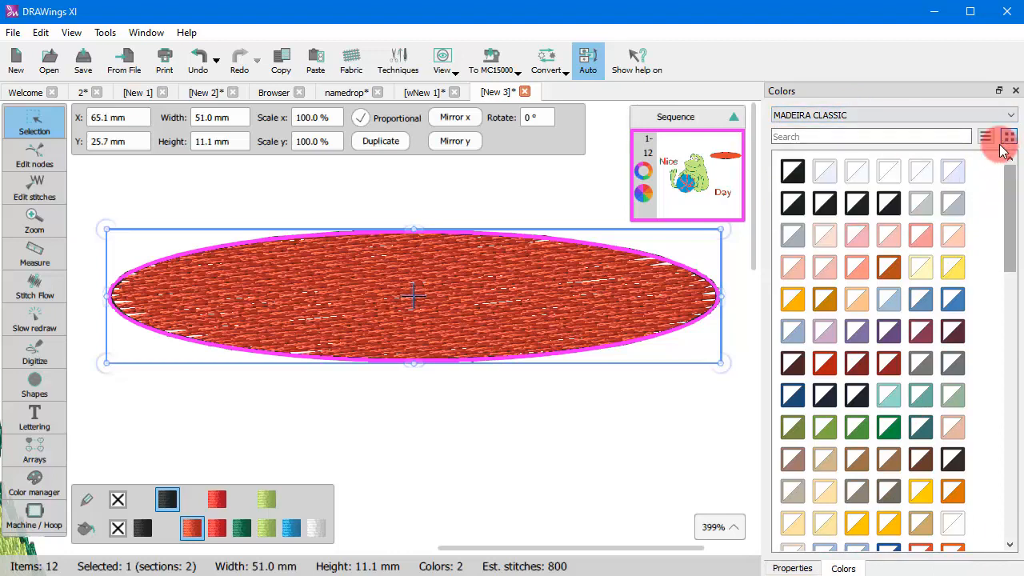
click(1008, 135)
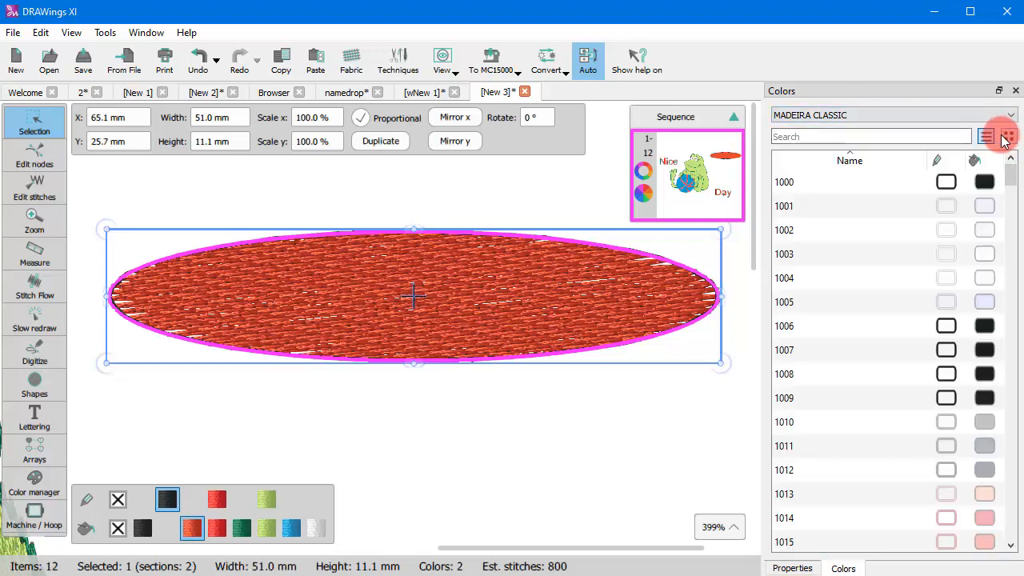
scroll(down, 3)
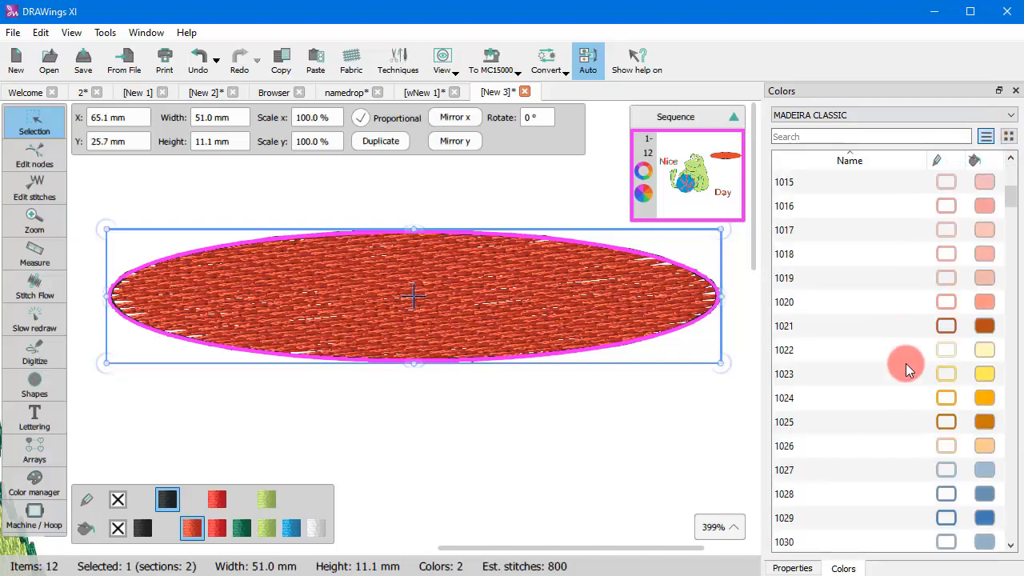
scroll(up, 3)
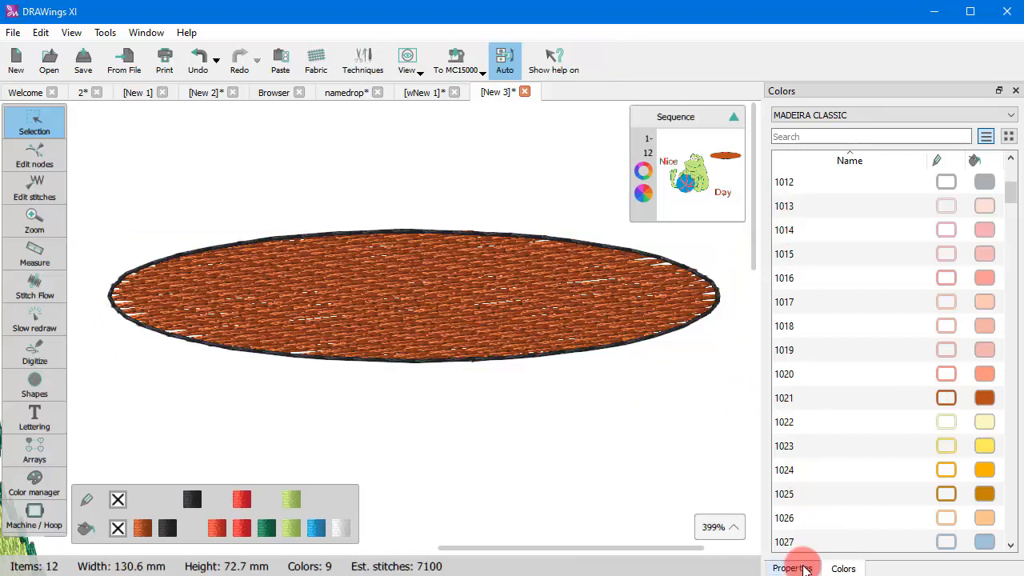
Change the brown ellipse's fill from step fill to Satin stitches and deselect it.
click(414, 296)
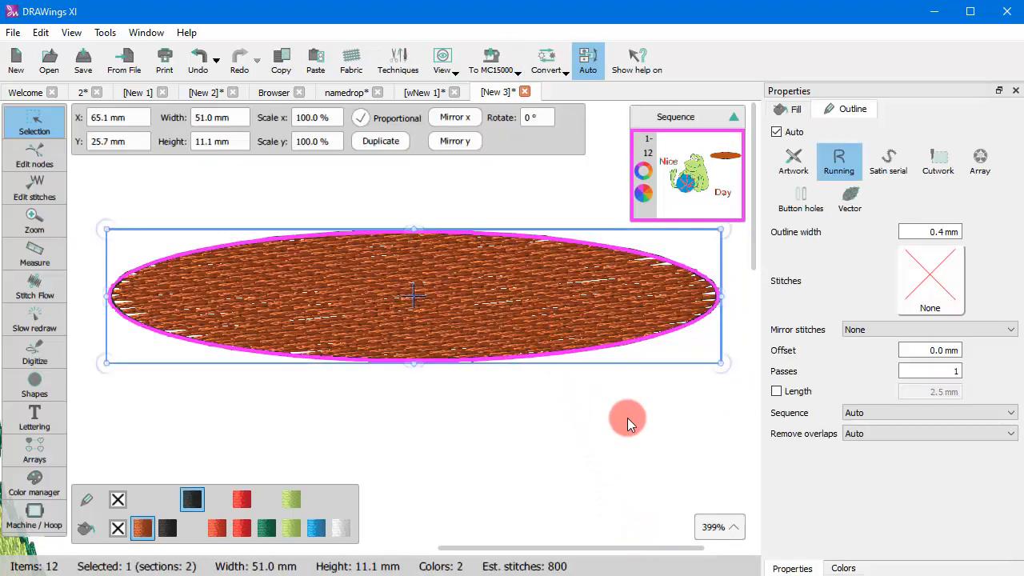
mouse_move(632, 403)
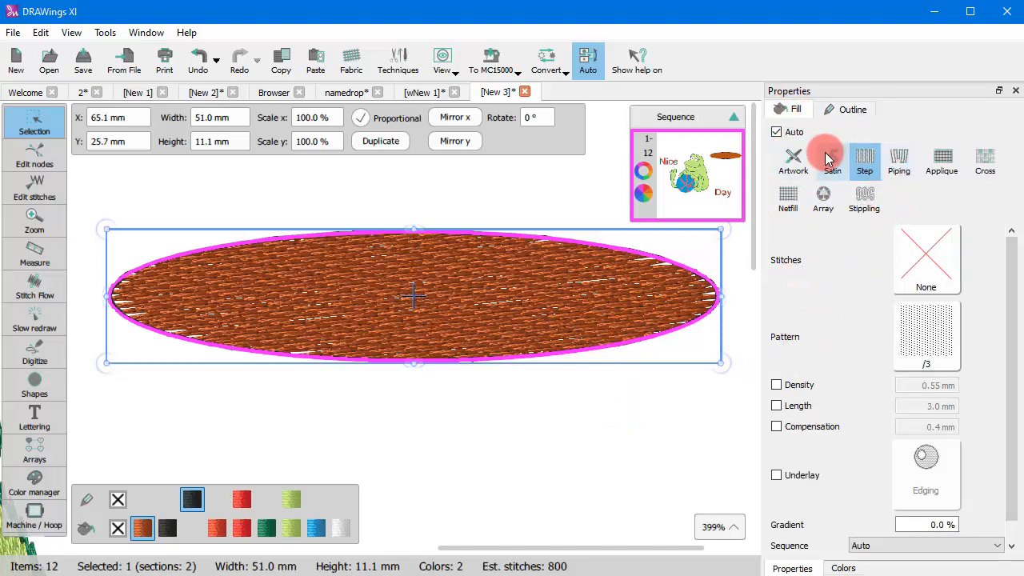
mouse_move(819, 323)
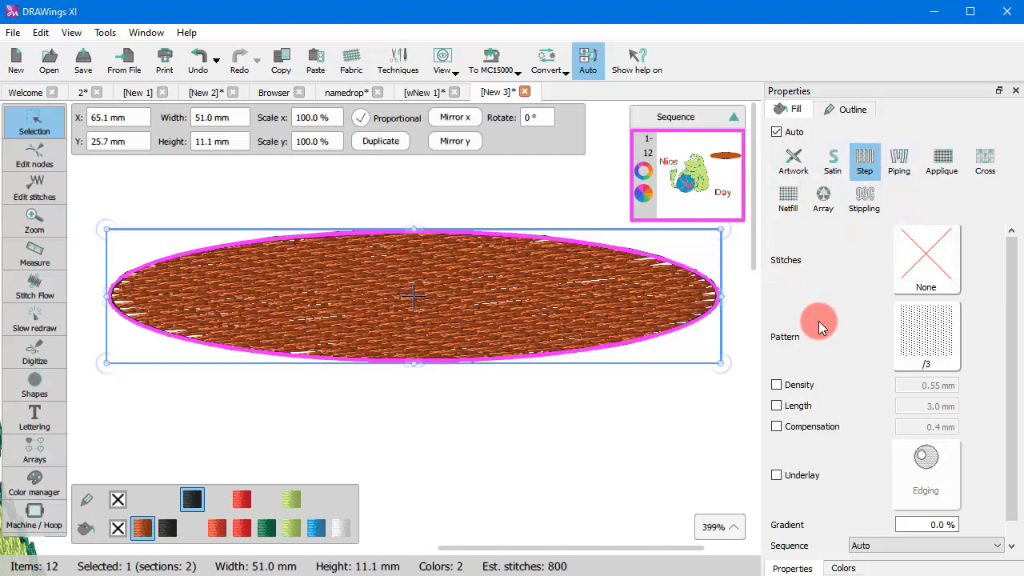
mouse_move(848, 307)
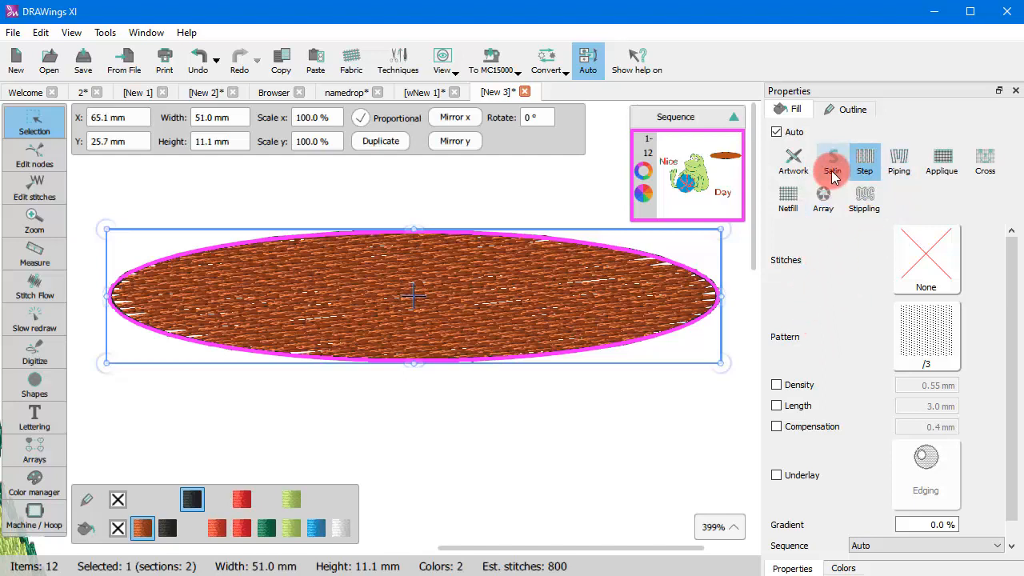
click(831, 160)
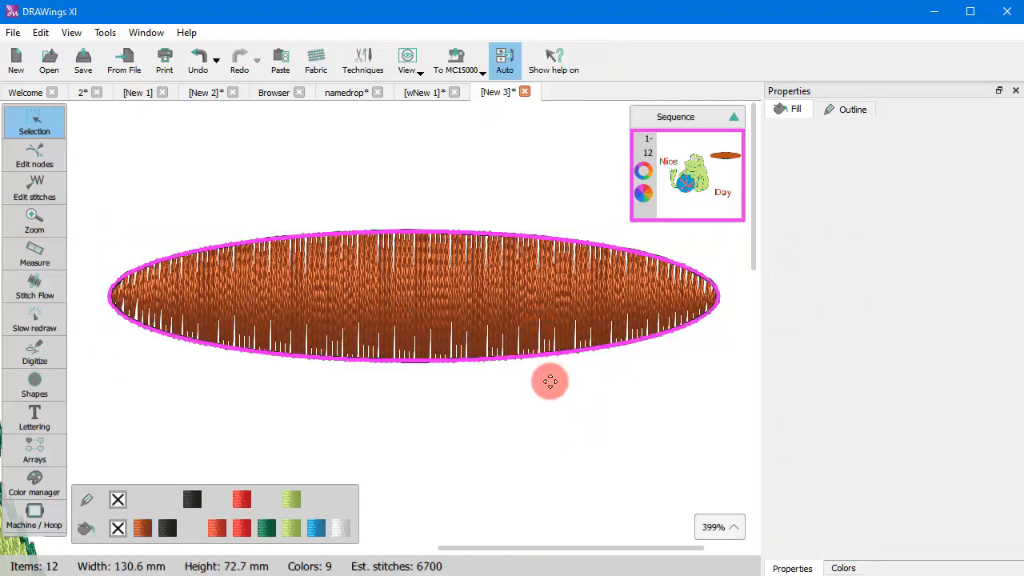
click(538, 368)
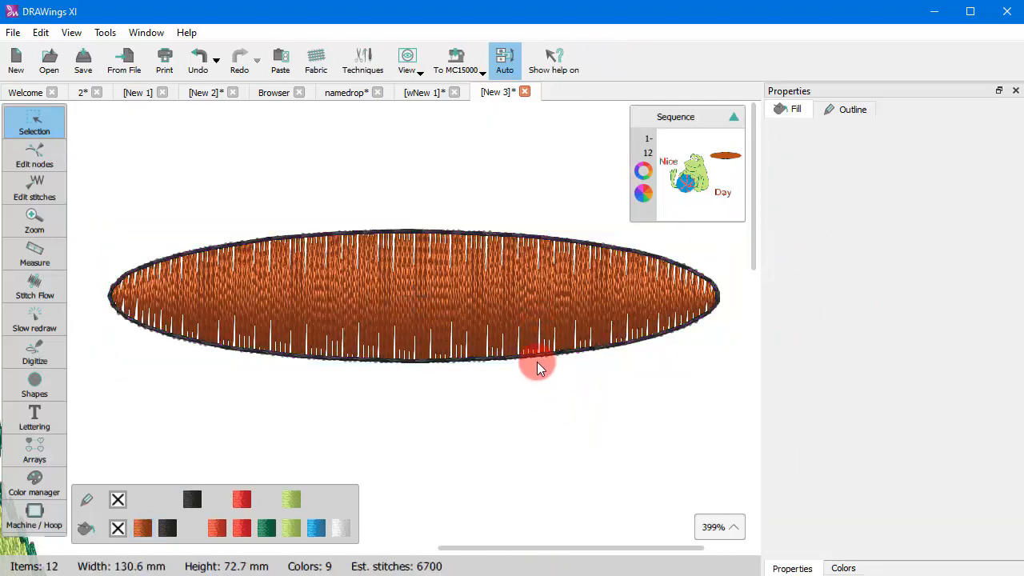
mouse_move(360, 142)
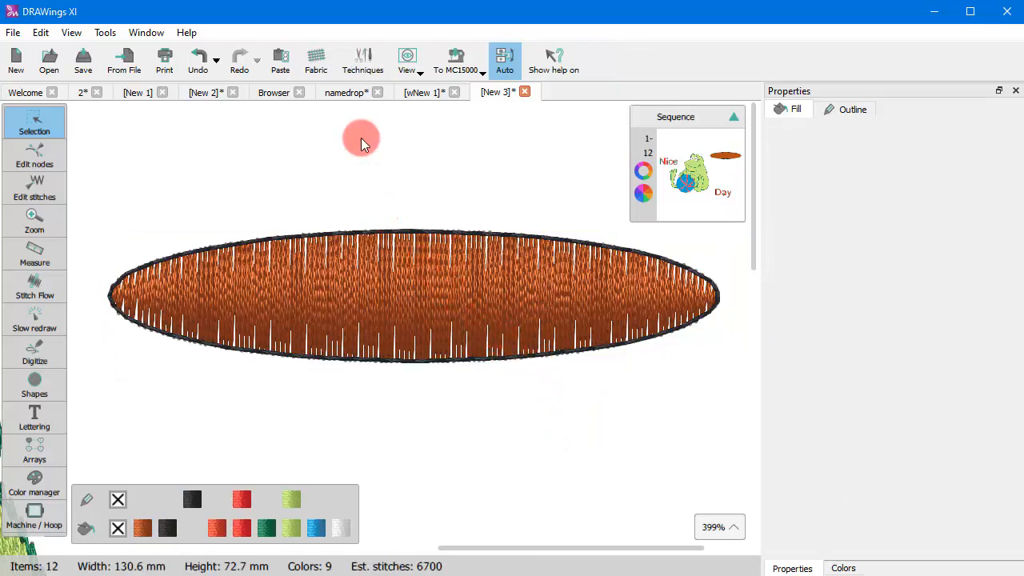
Enable the Cut technique in the embroidery techniques dialog.
click(362, 61)
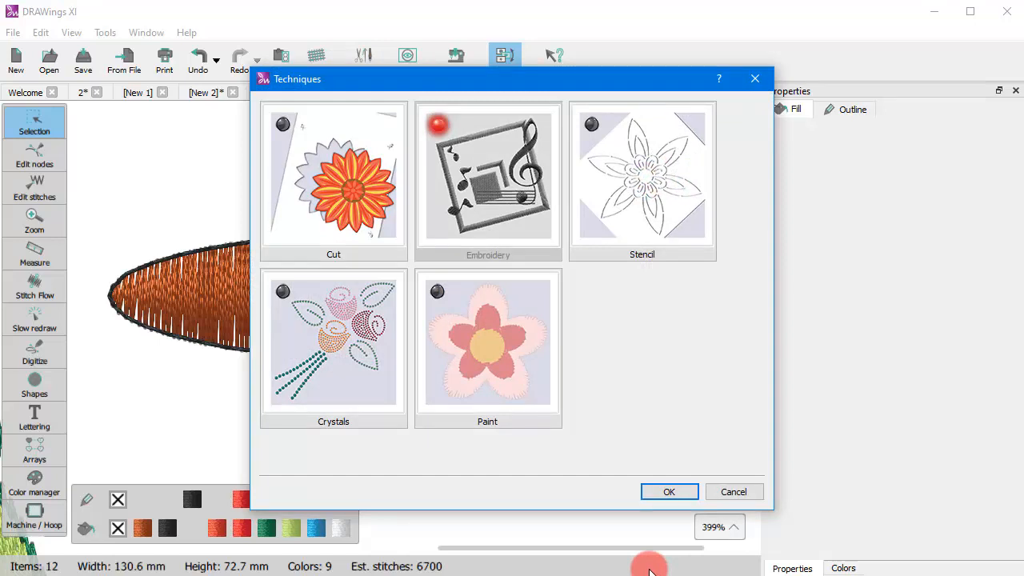
mouse_move(403, 237)
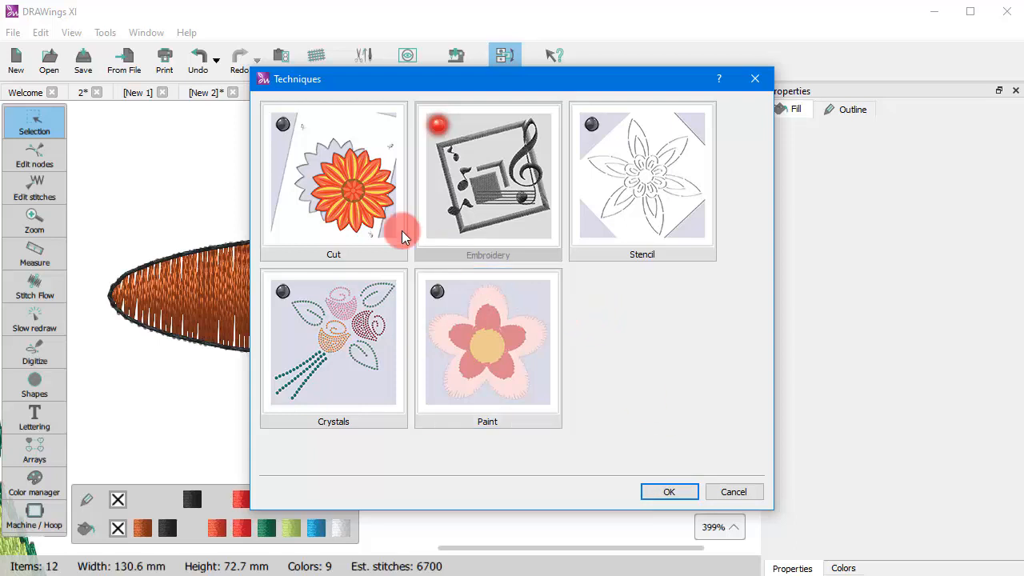
click(333, 184)
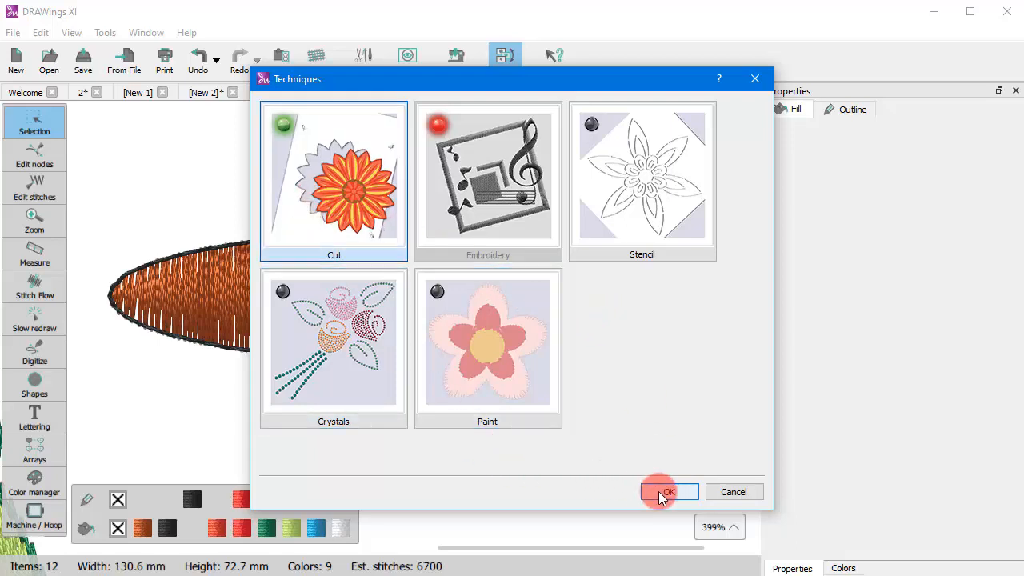
click(669, 491)
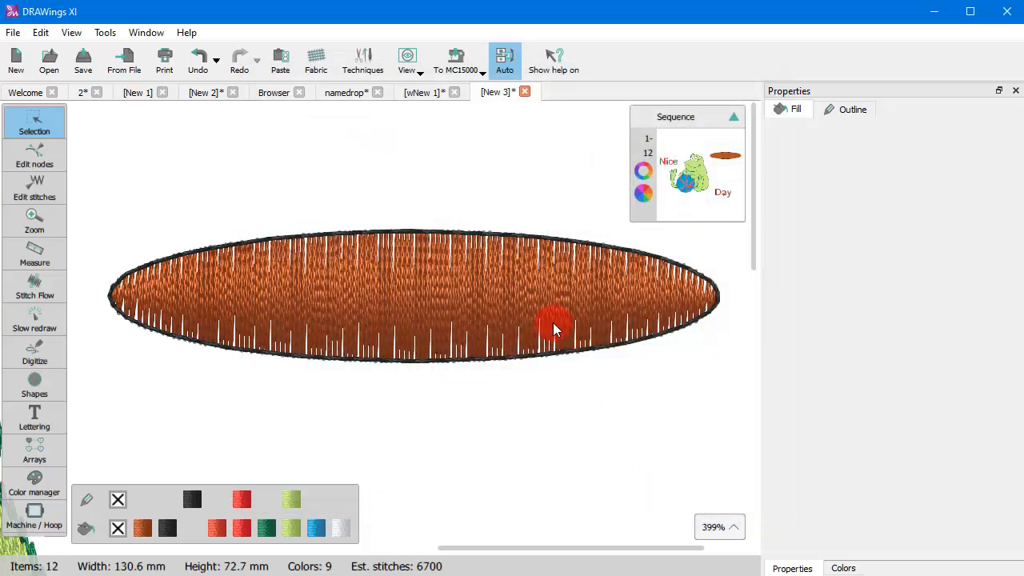
Select the ellipse and enable the Paint technique as well.
click(554, 328)
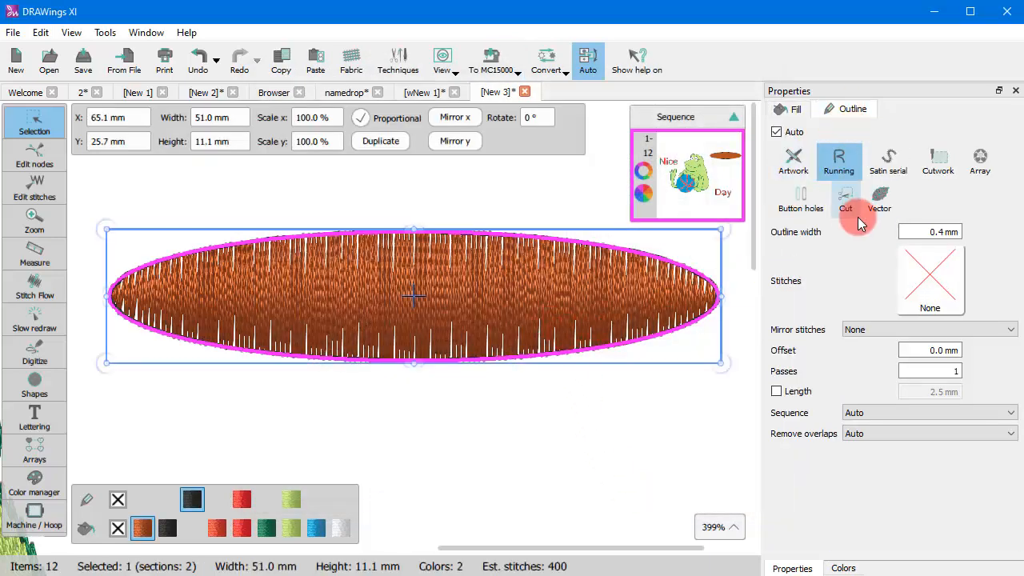
click(397, 61)
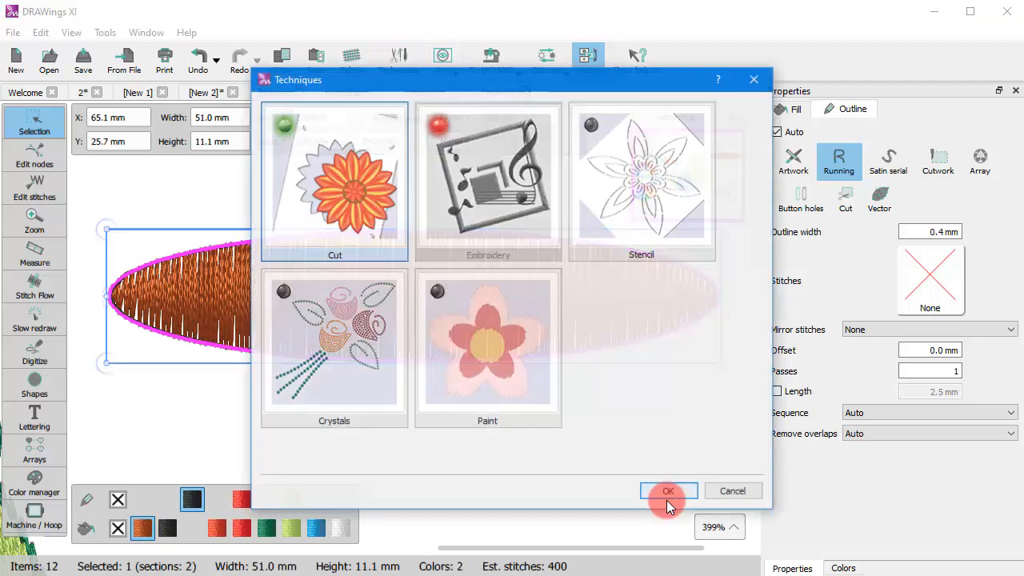
click(486, 344)
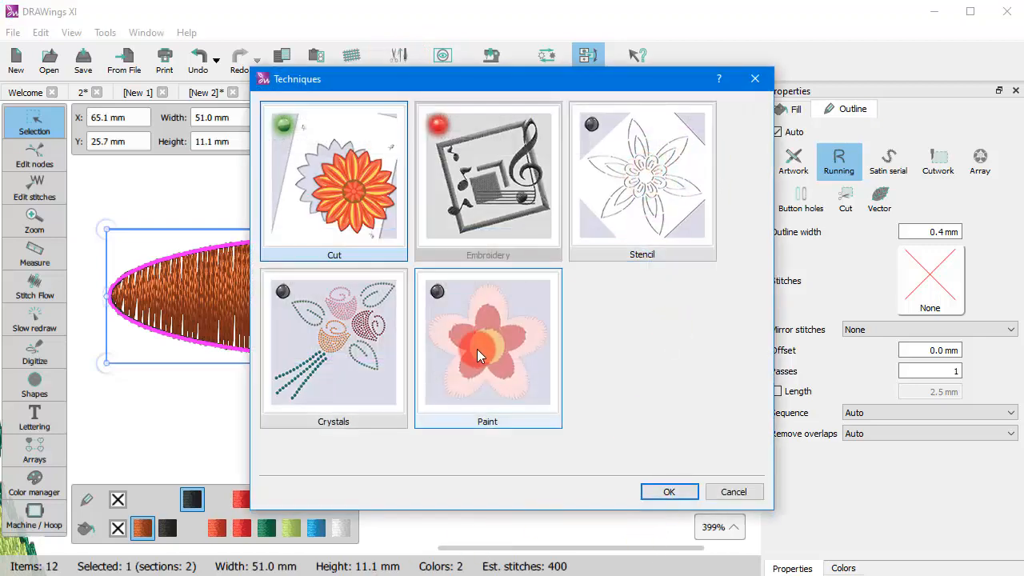
click(669, 491)
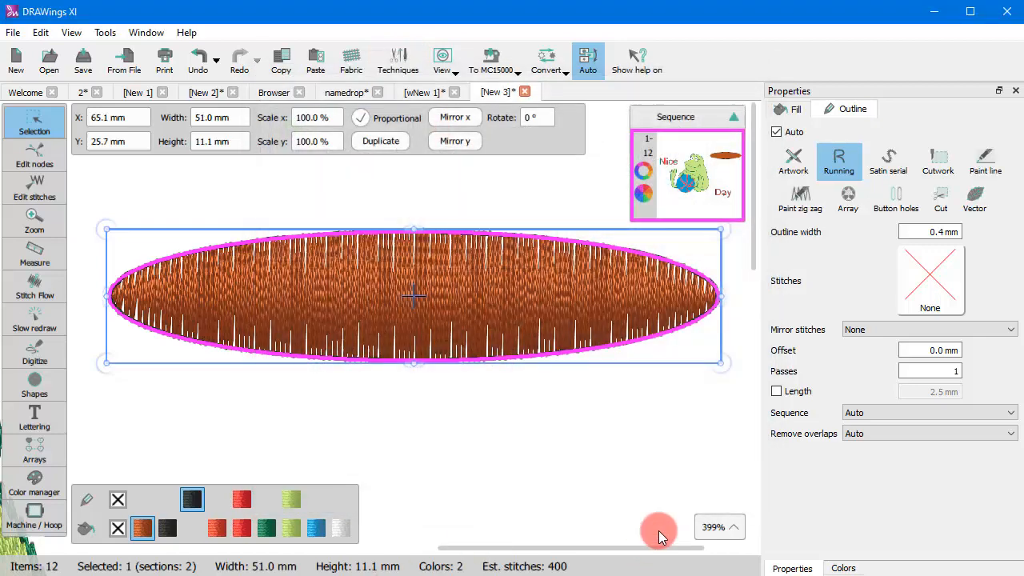